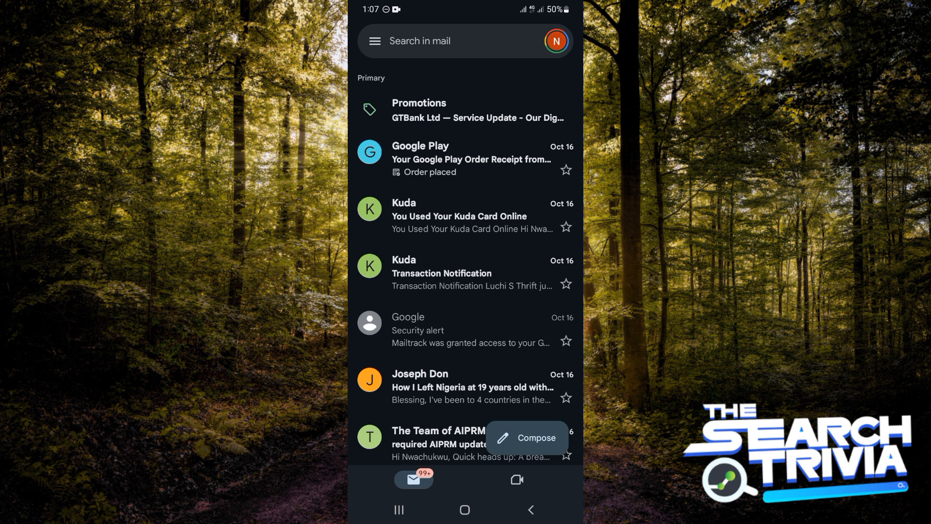
Start a blank new email draft from the inbox Compose button
left_click(525, 437)
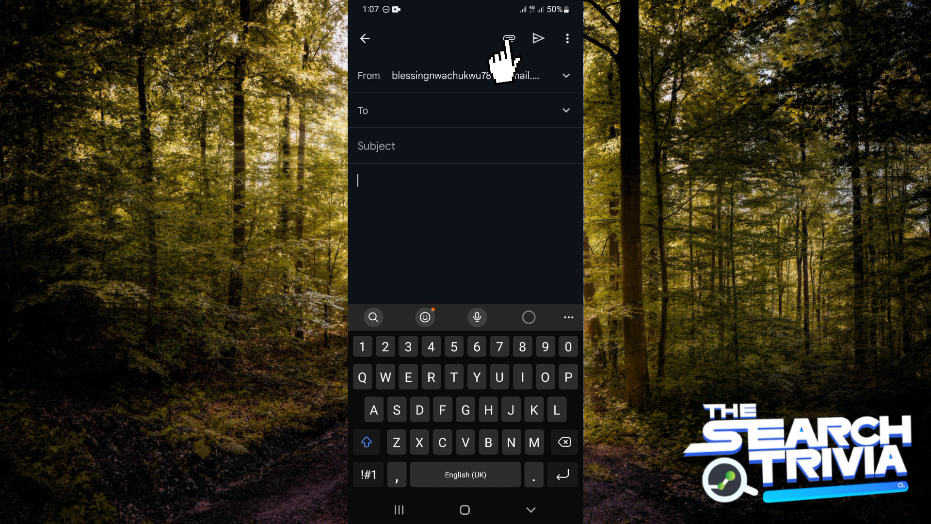
Attach the recent screenshot and three MP4 videos to the draft via Attach file
left_click(509, 38)
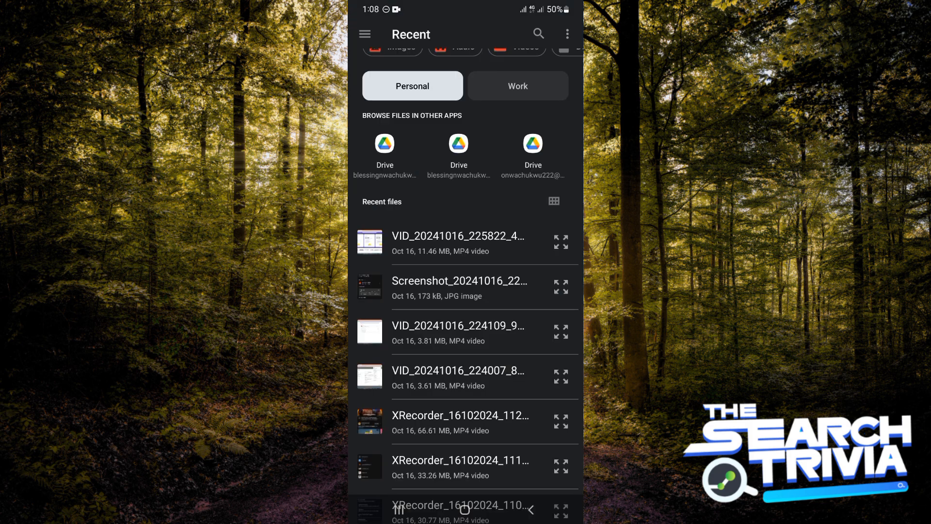
left_click(369, 241)
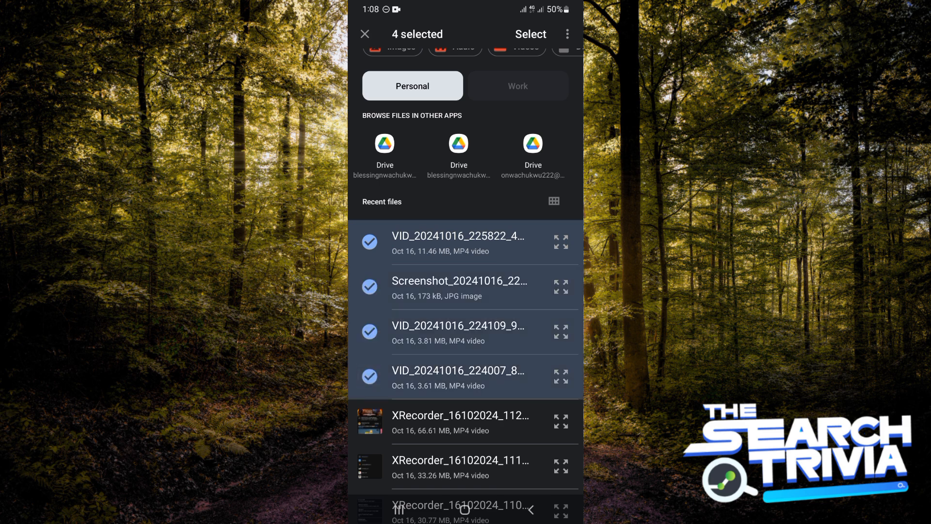
left_click(529, 34)
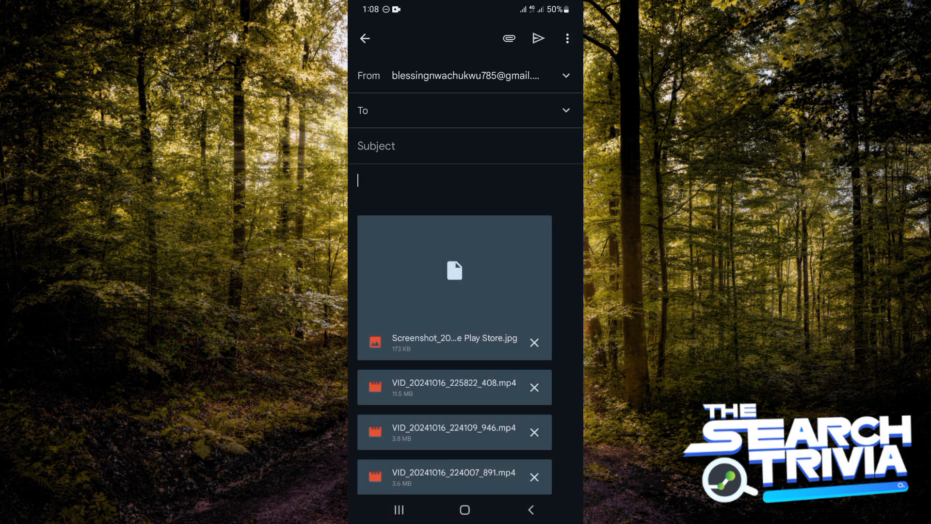